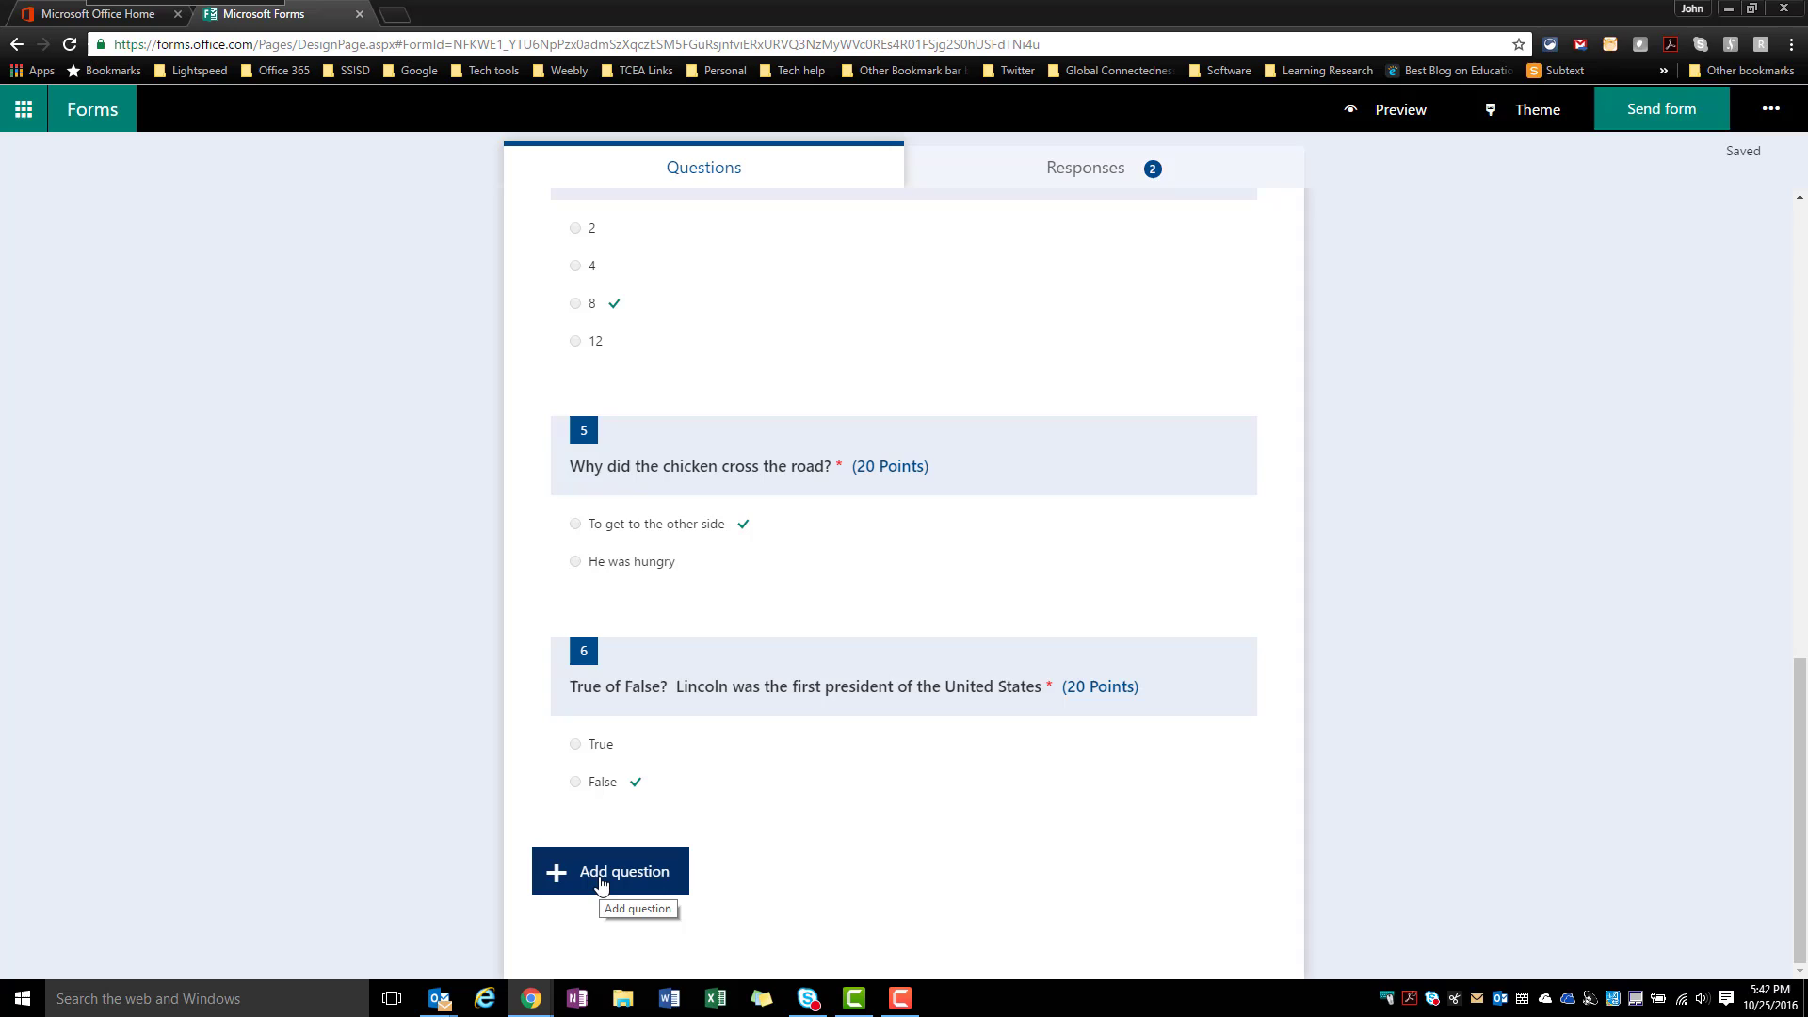
Add a new Rating-type question 7 below the true/false question 6
{"action": "left_click", "coordinate": [608, 871]}
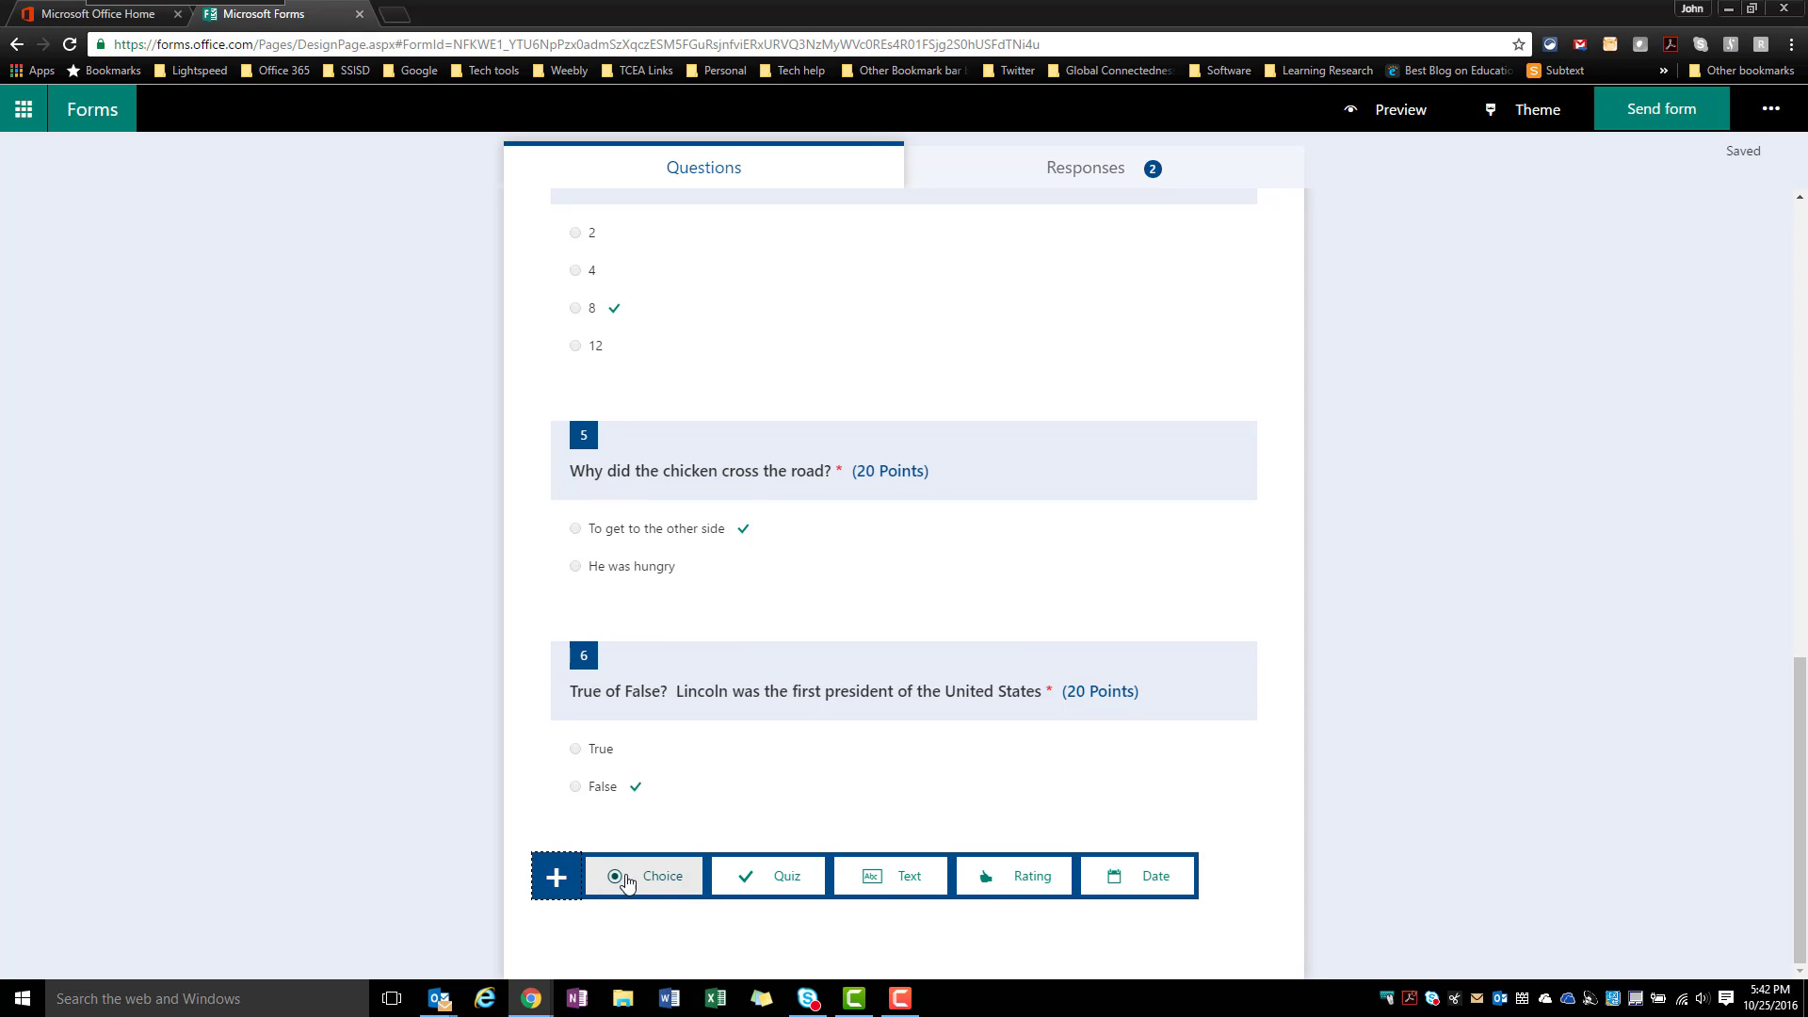
{"action": "left_click", "coordinate": [1031, 876]}
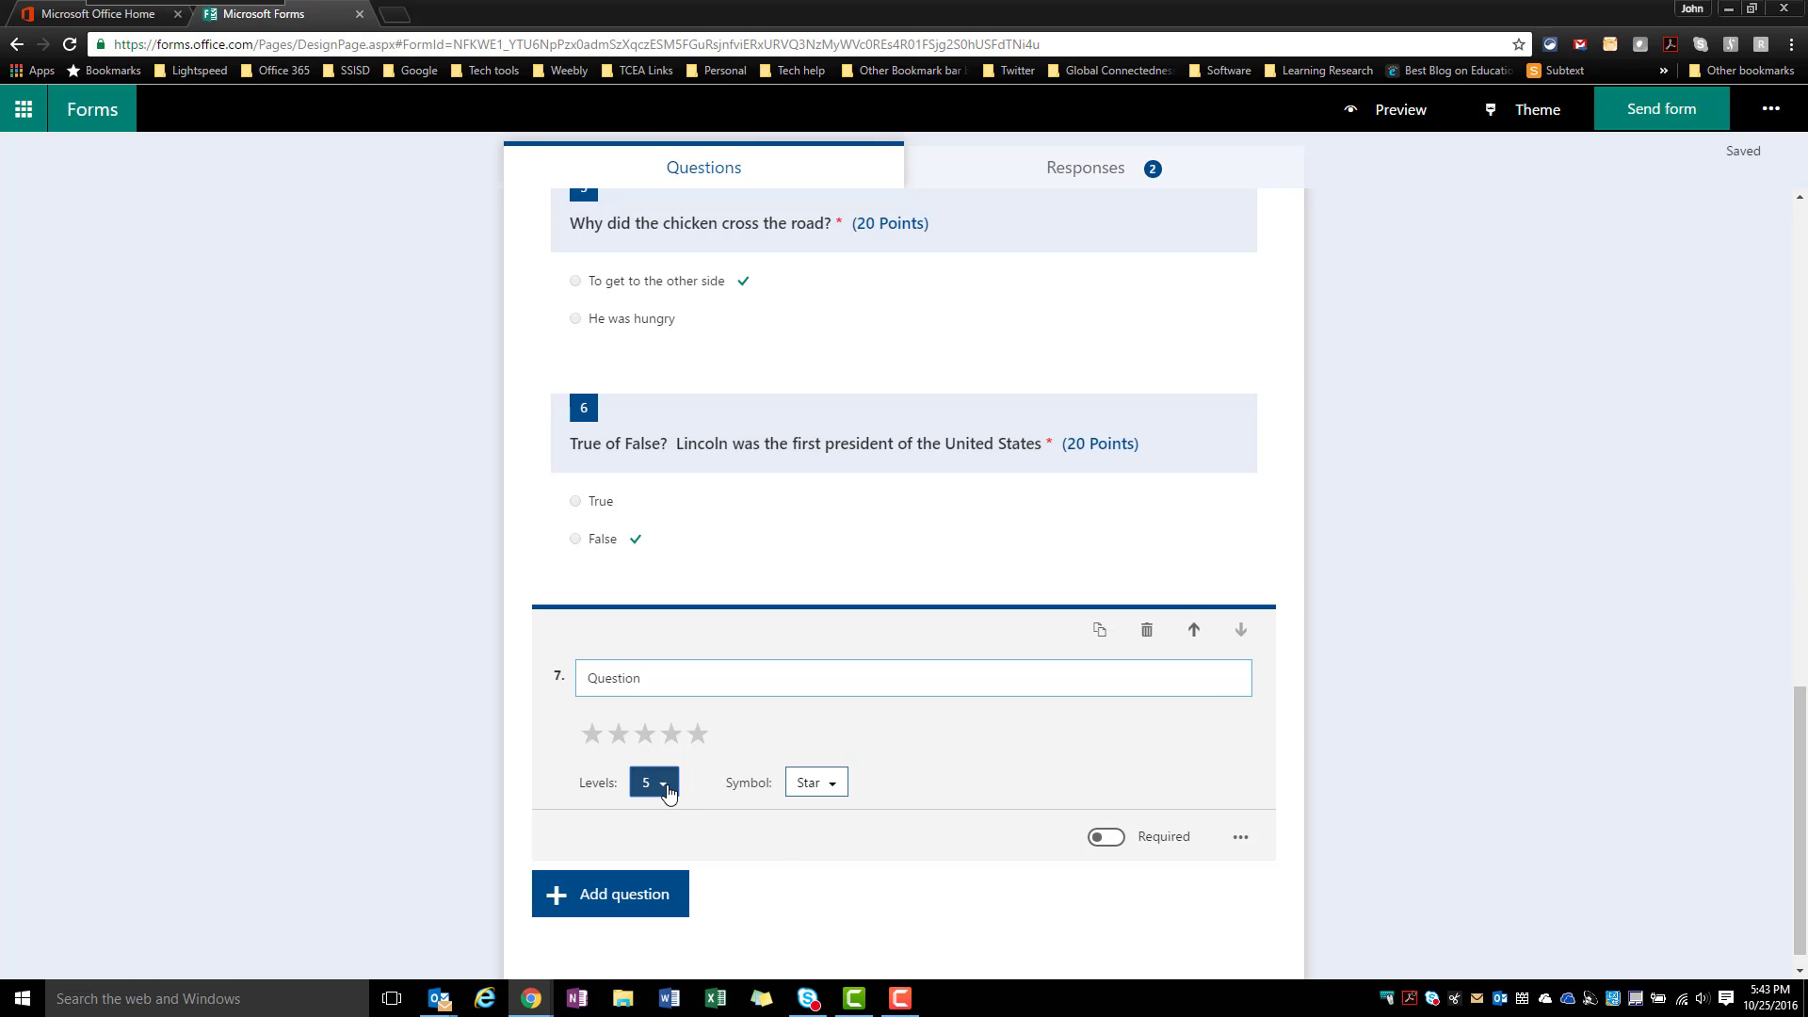
Keep 5 levels, show the scale as numbers instead of stars, and mark it required
{"action": "left_click", "coordinate": [653, 782]}
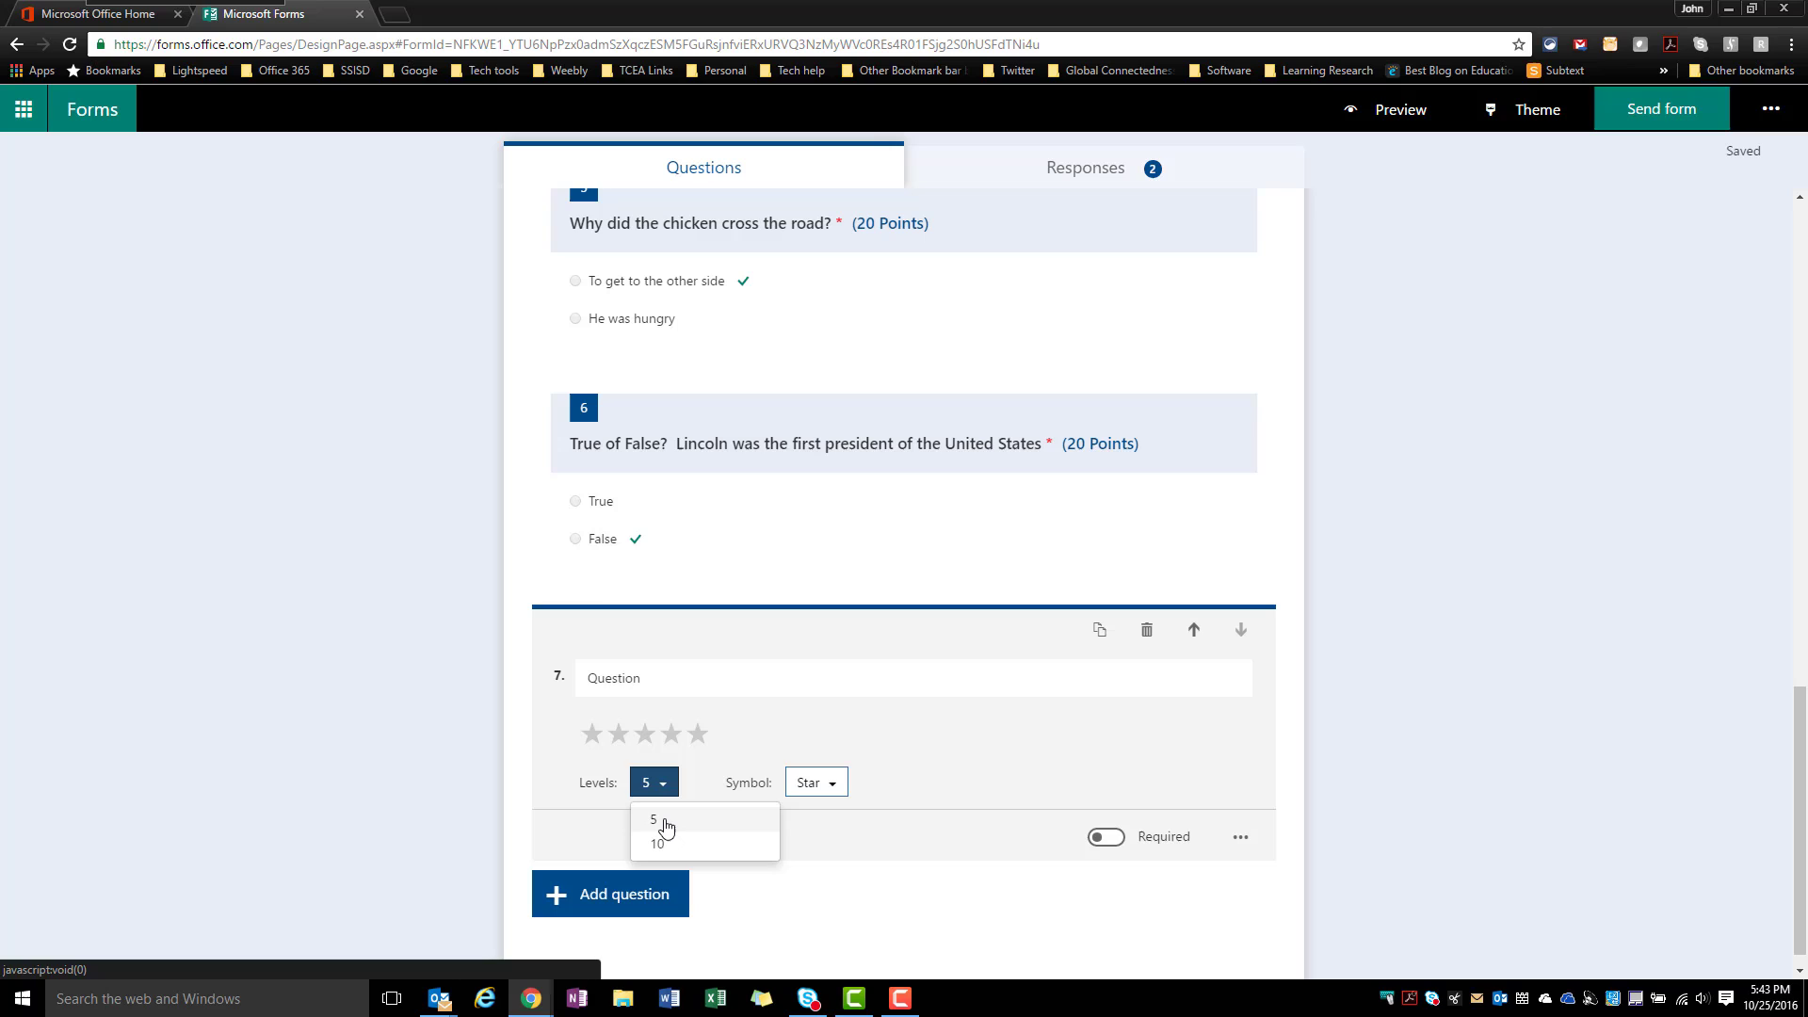
{"action": "left_click", "coordinate": [815, 782]}
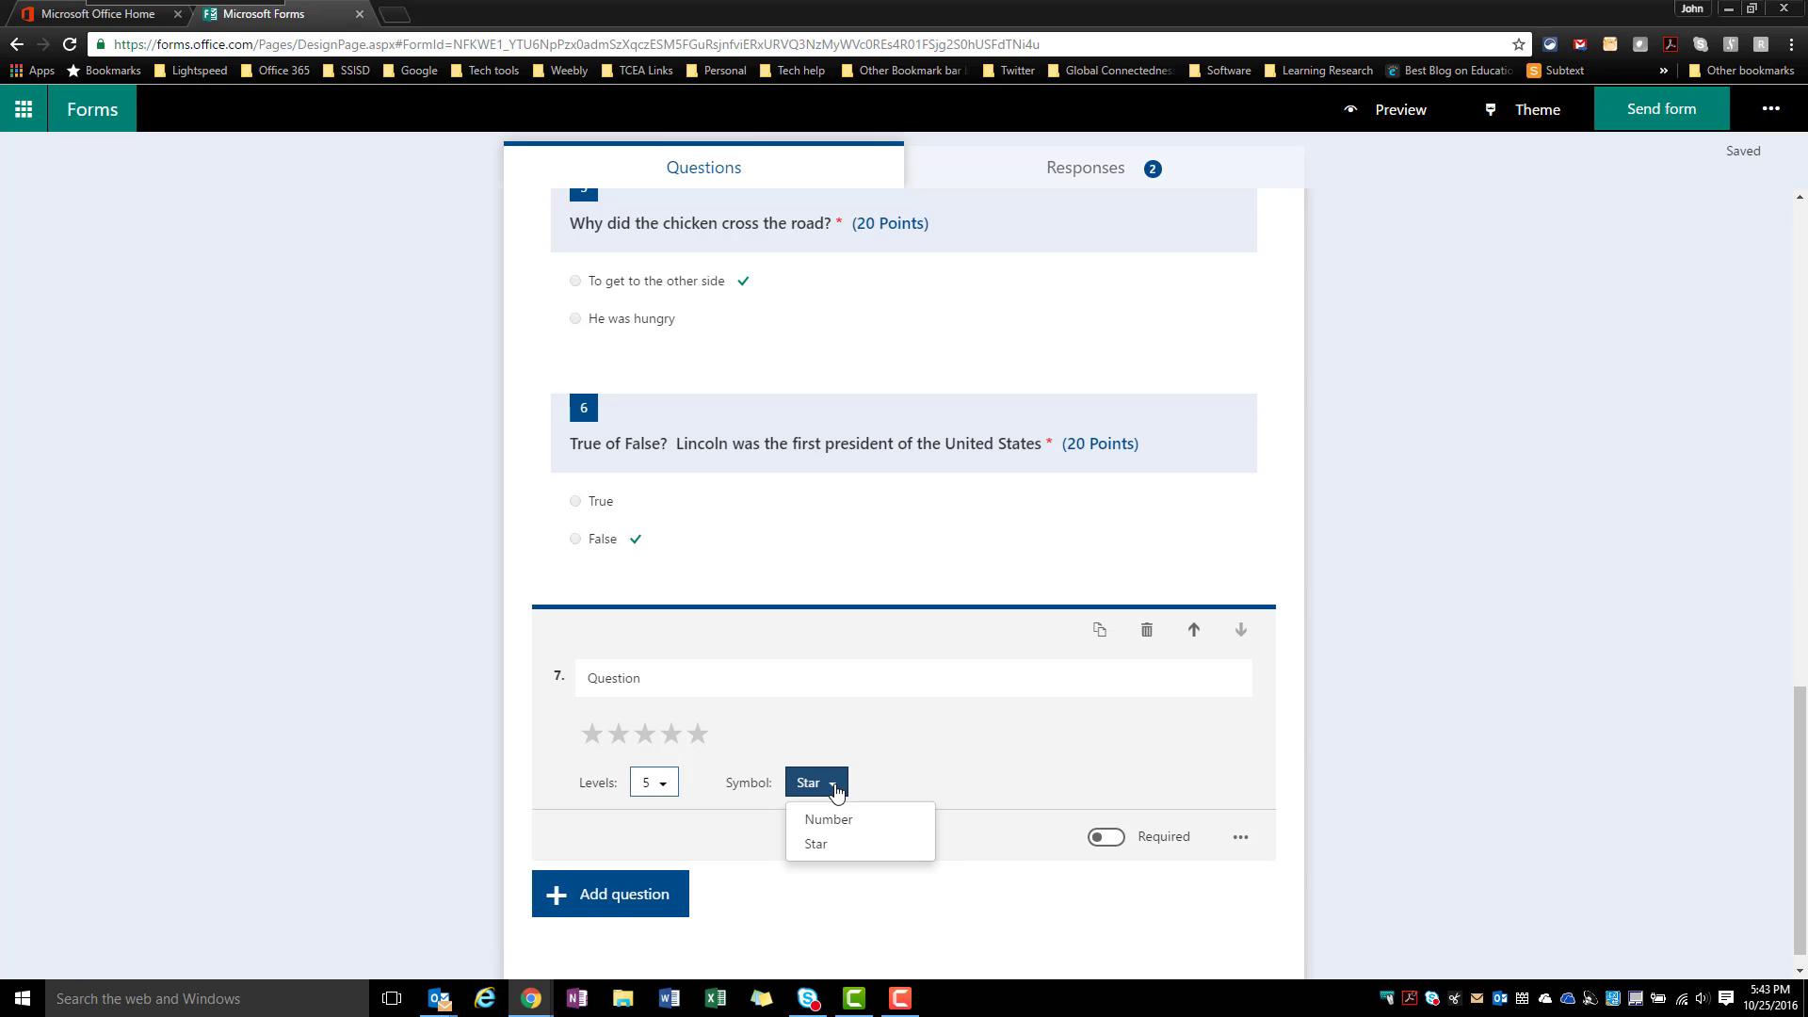
{"action": "left_click", "coordinate": [829, 820]}
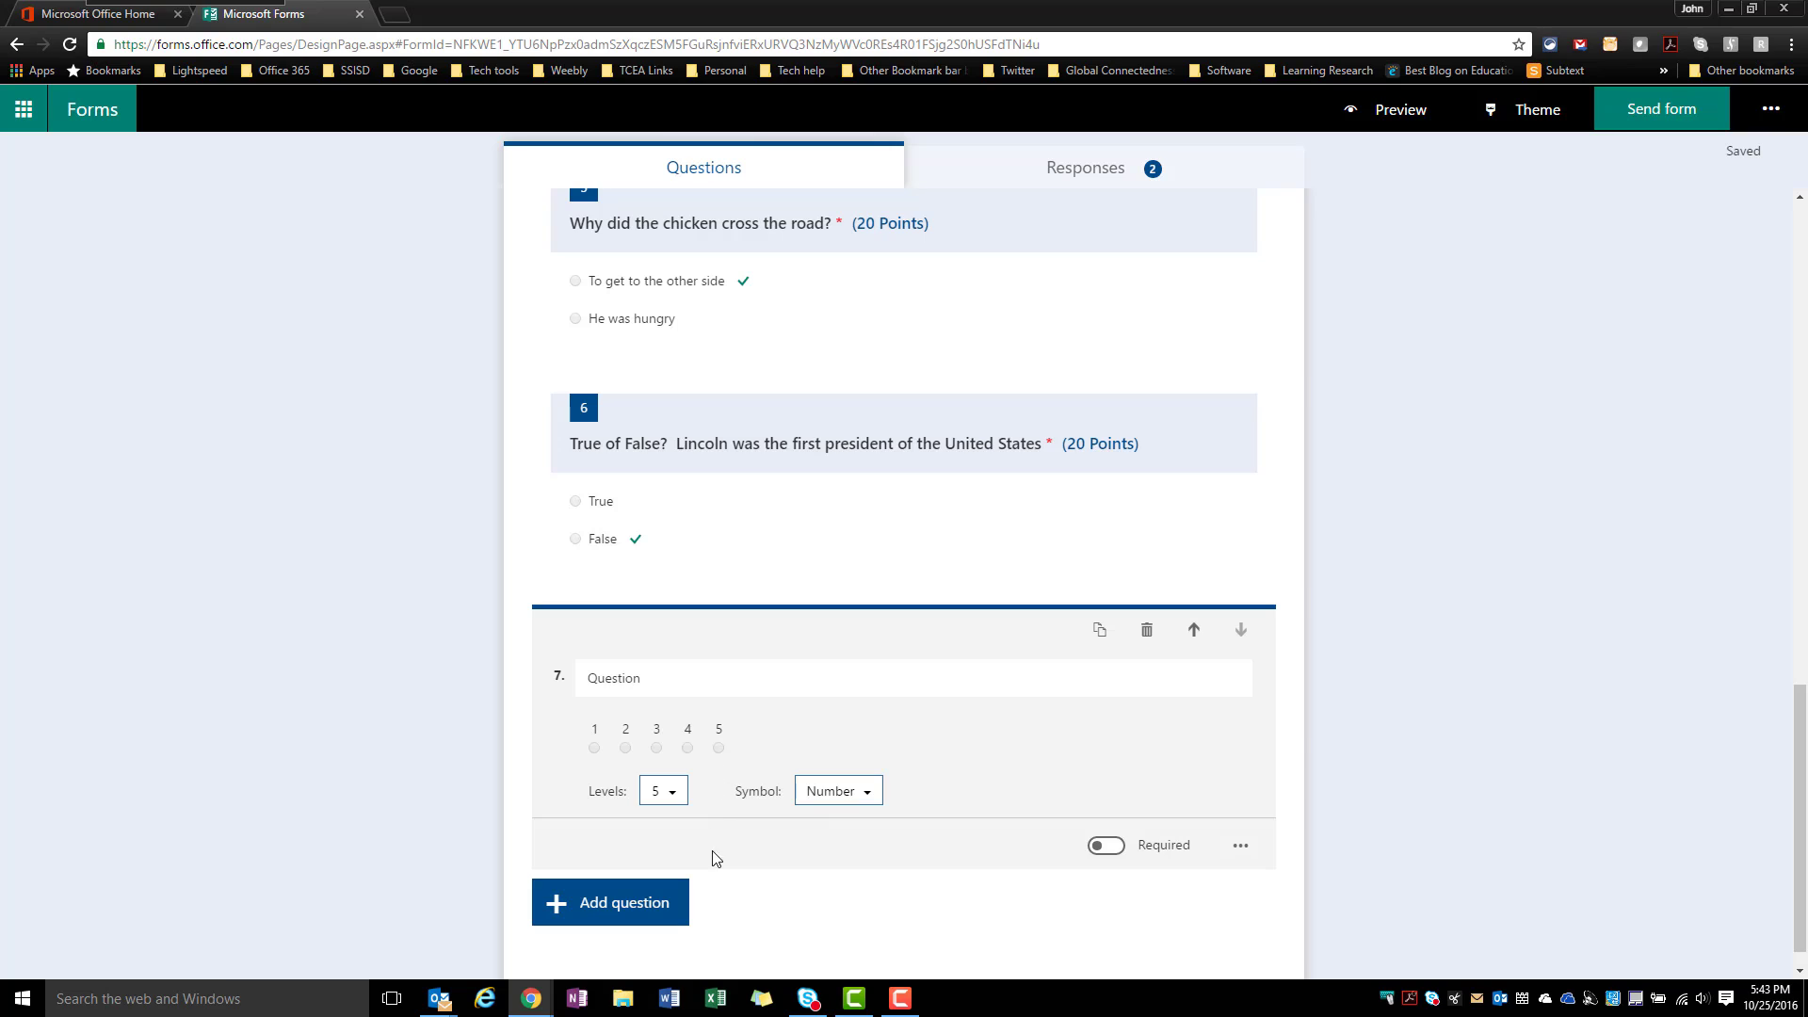
{"action": "left_click", "coordinate": [1104, 846]}
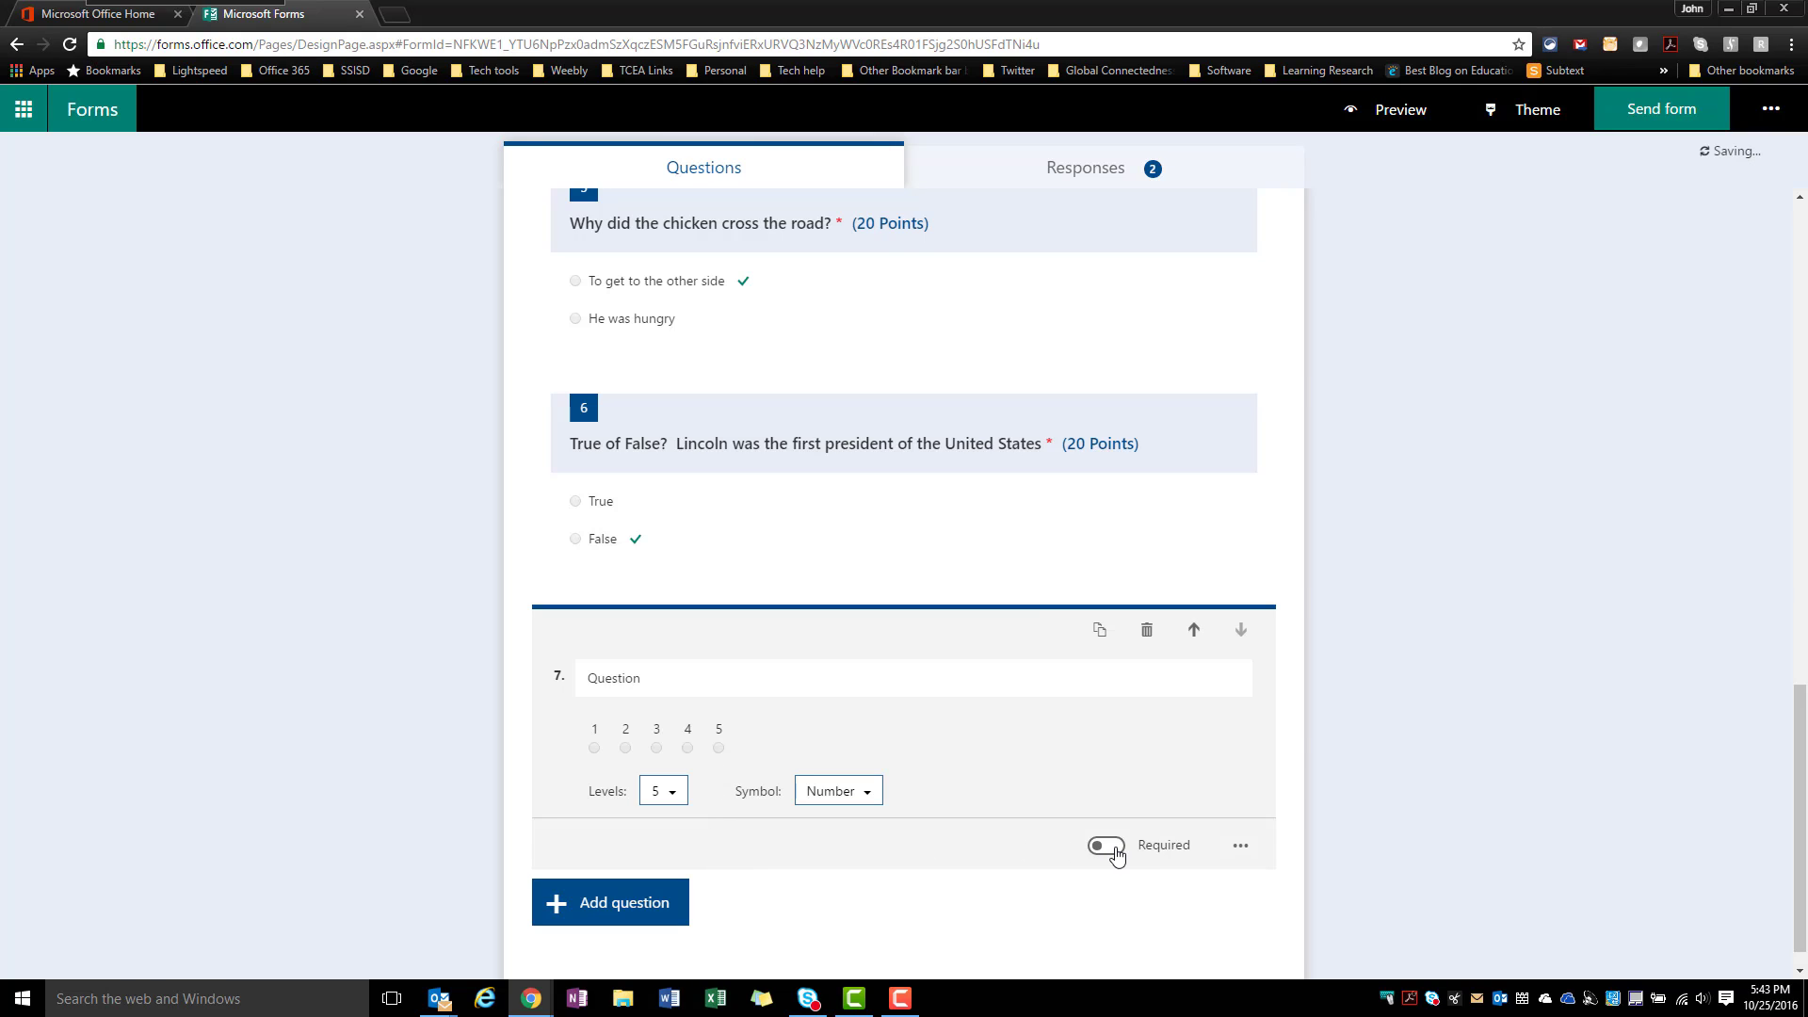
{"action": "left_click", "coordinate": [1104, 846]}
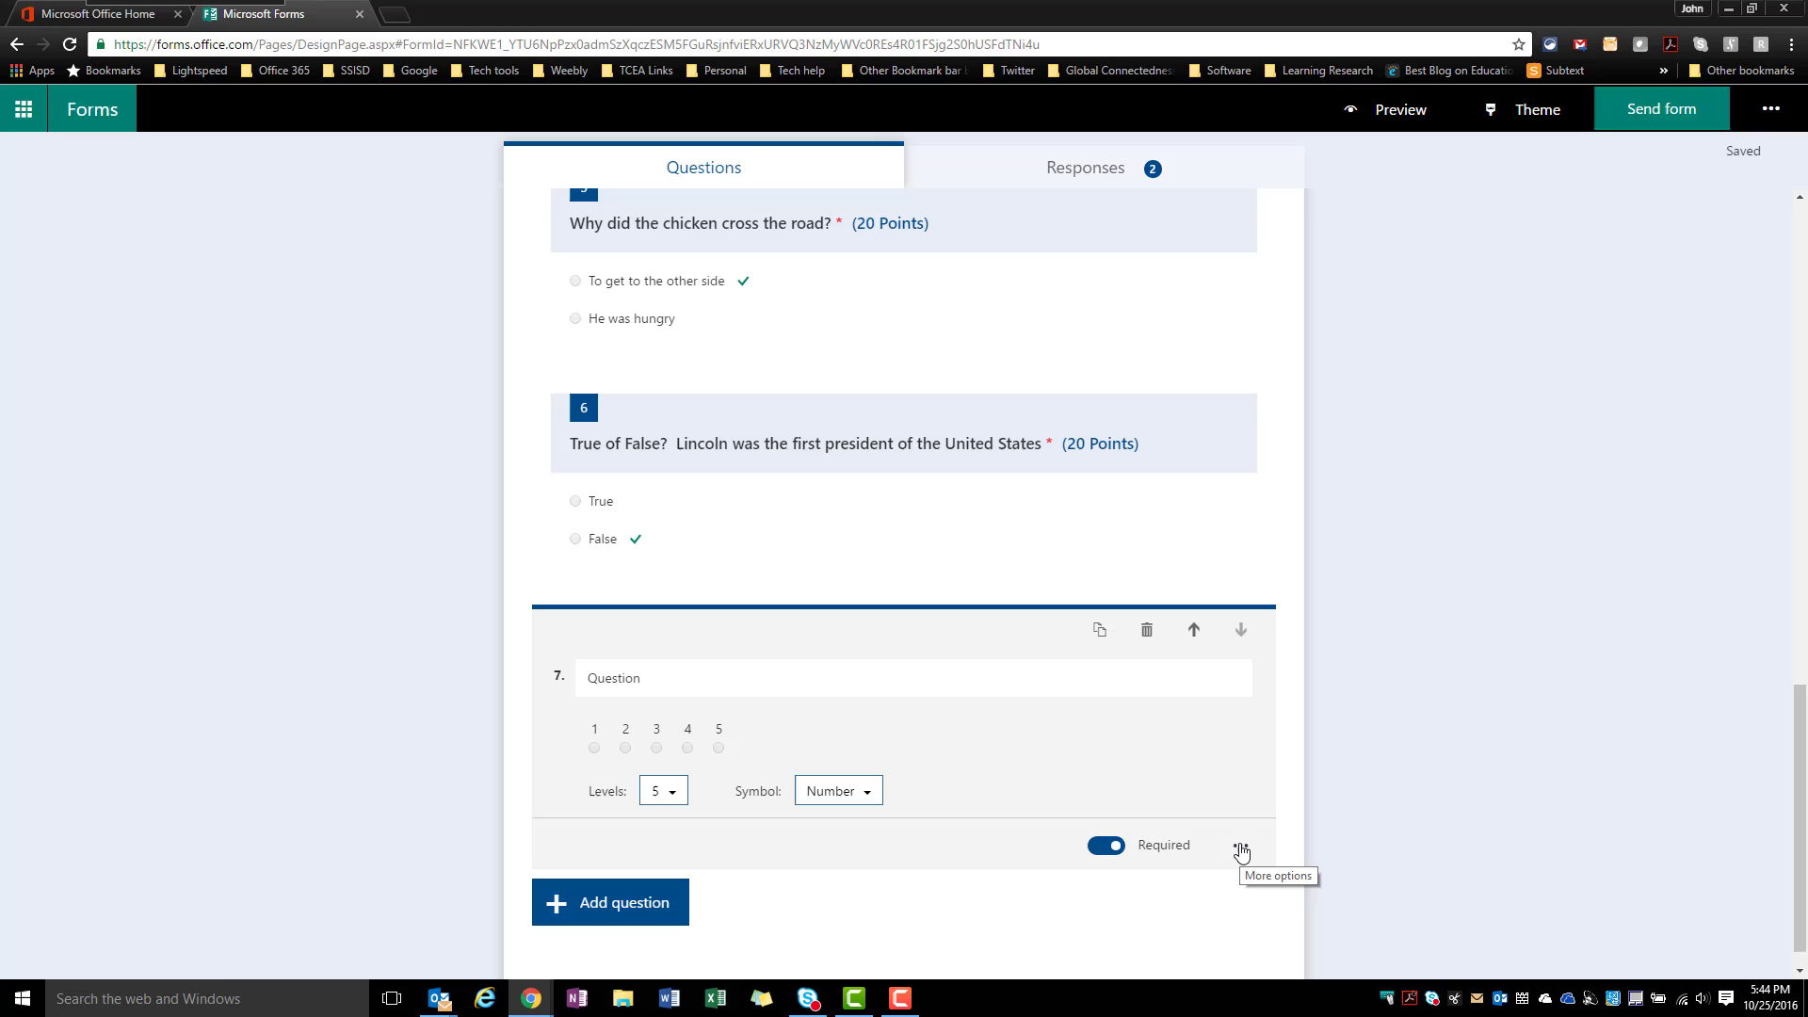
Add end labels via More options: 1 'Least Likely' and 5 'Most Likely'
{"action": "left_click", "coordinate": [1239, 846]}
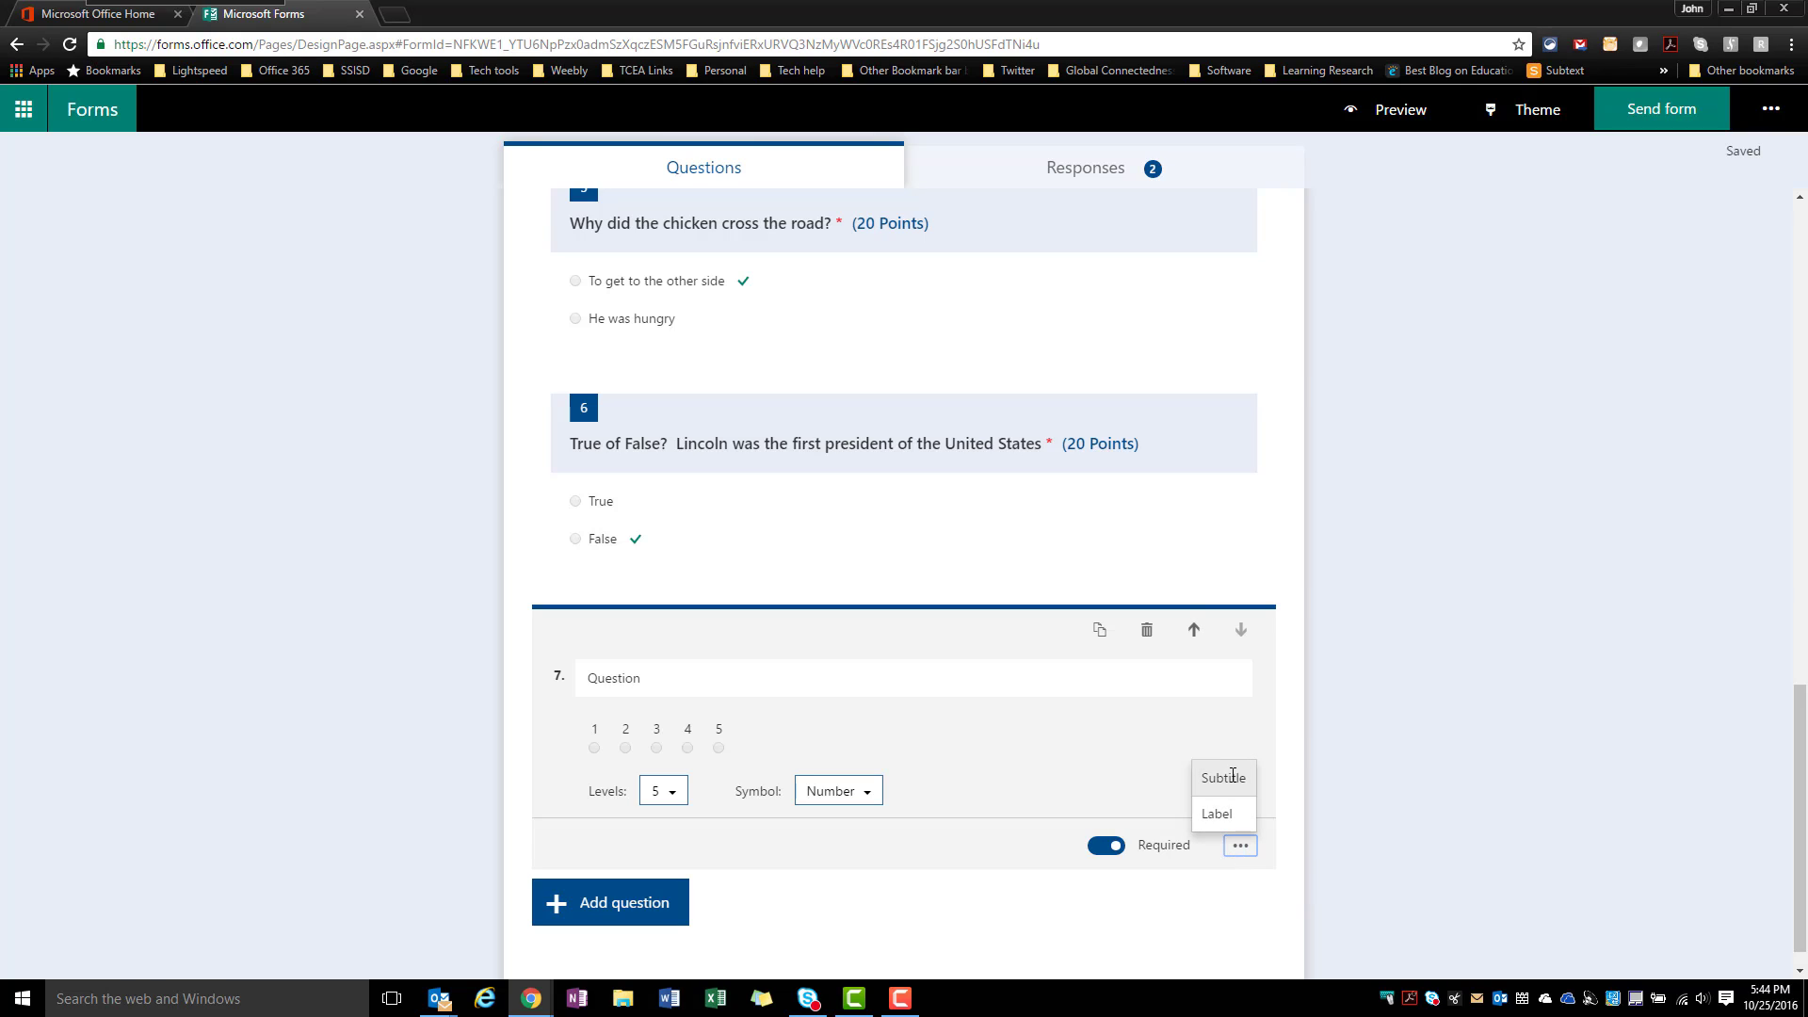
{"action": "mouse_move", "coordinate": [1211, 814]}
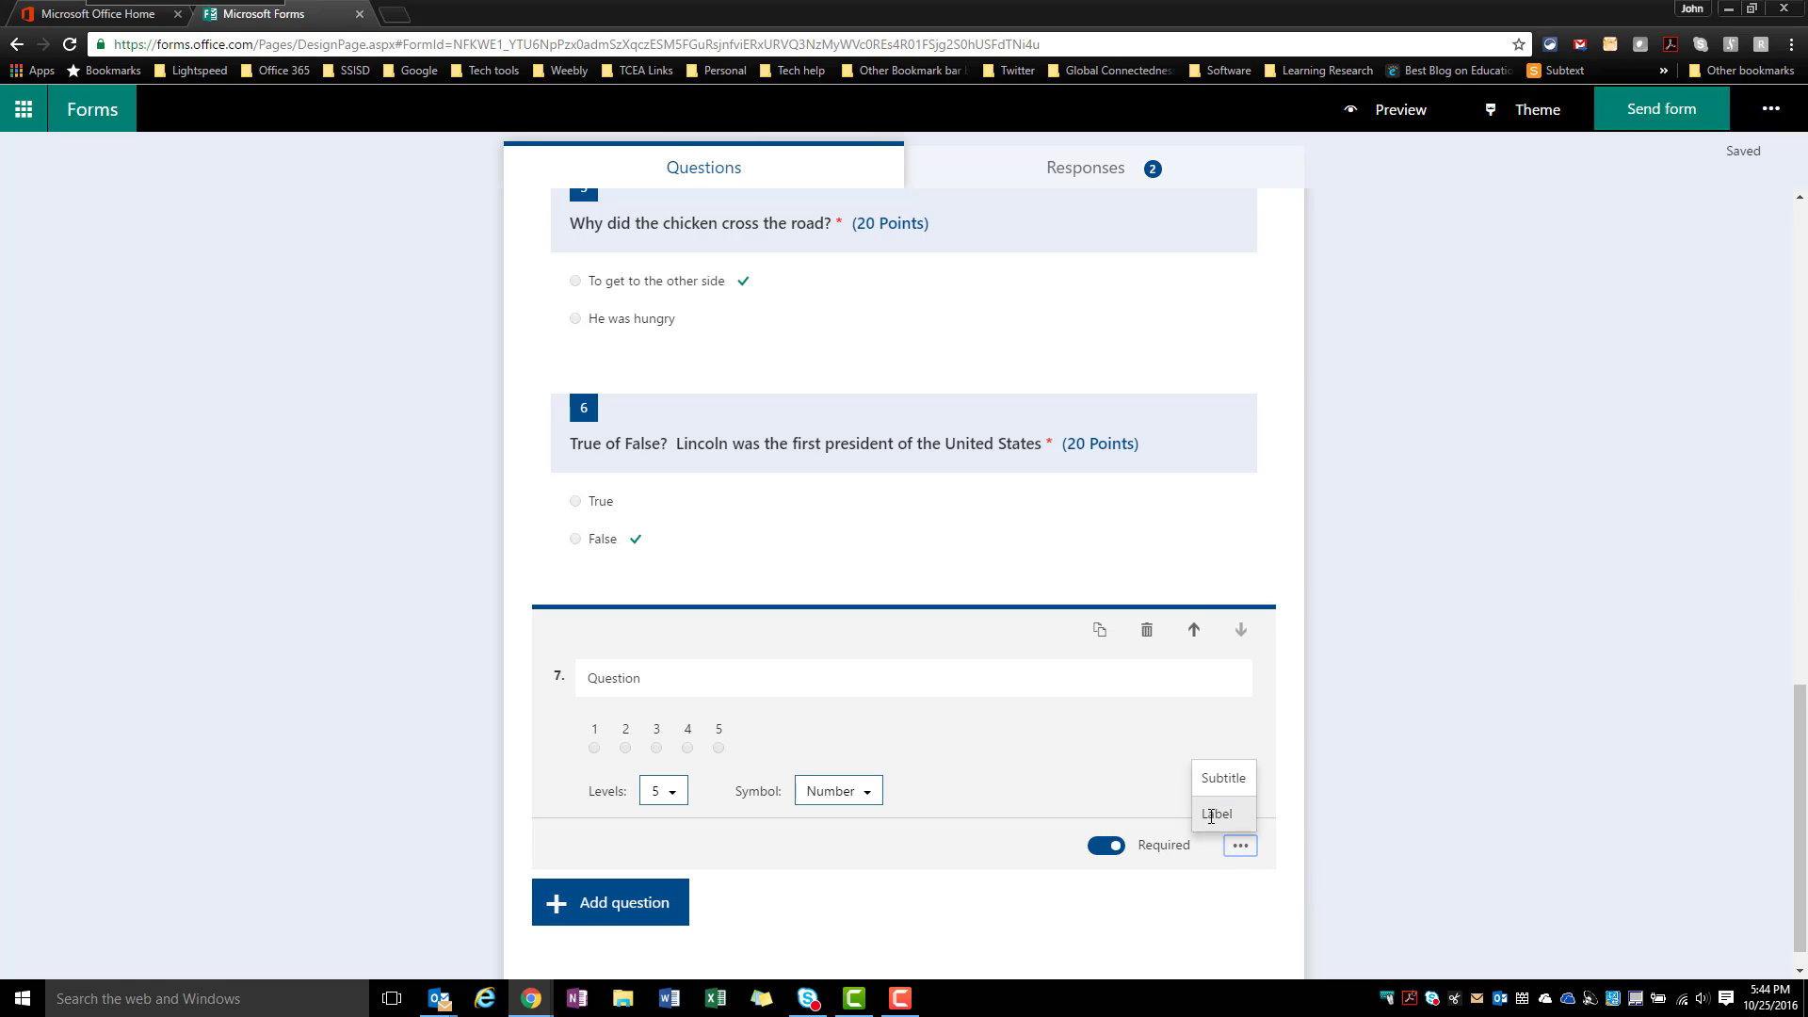
{"action": "mouse_move", "coordinate": [1217, 814]}
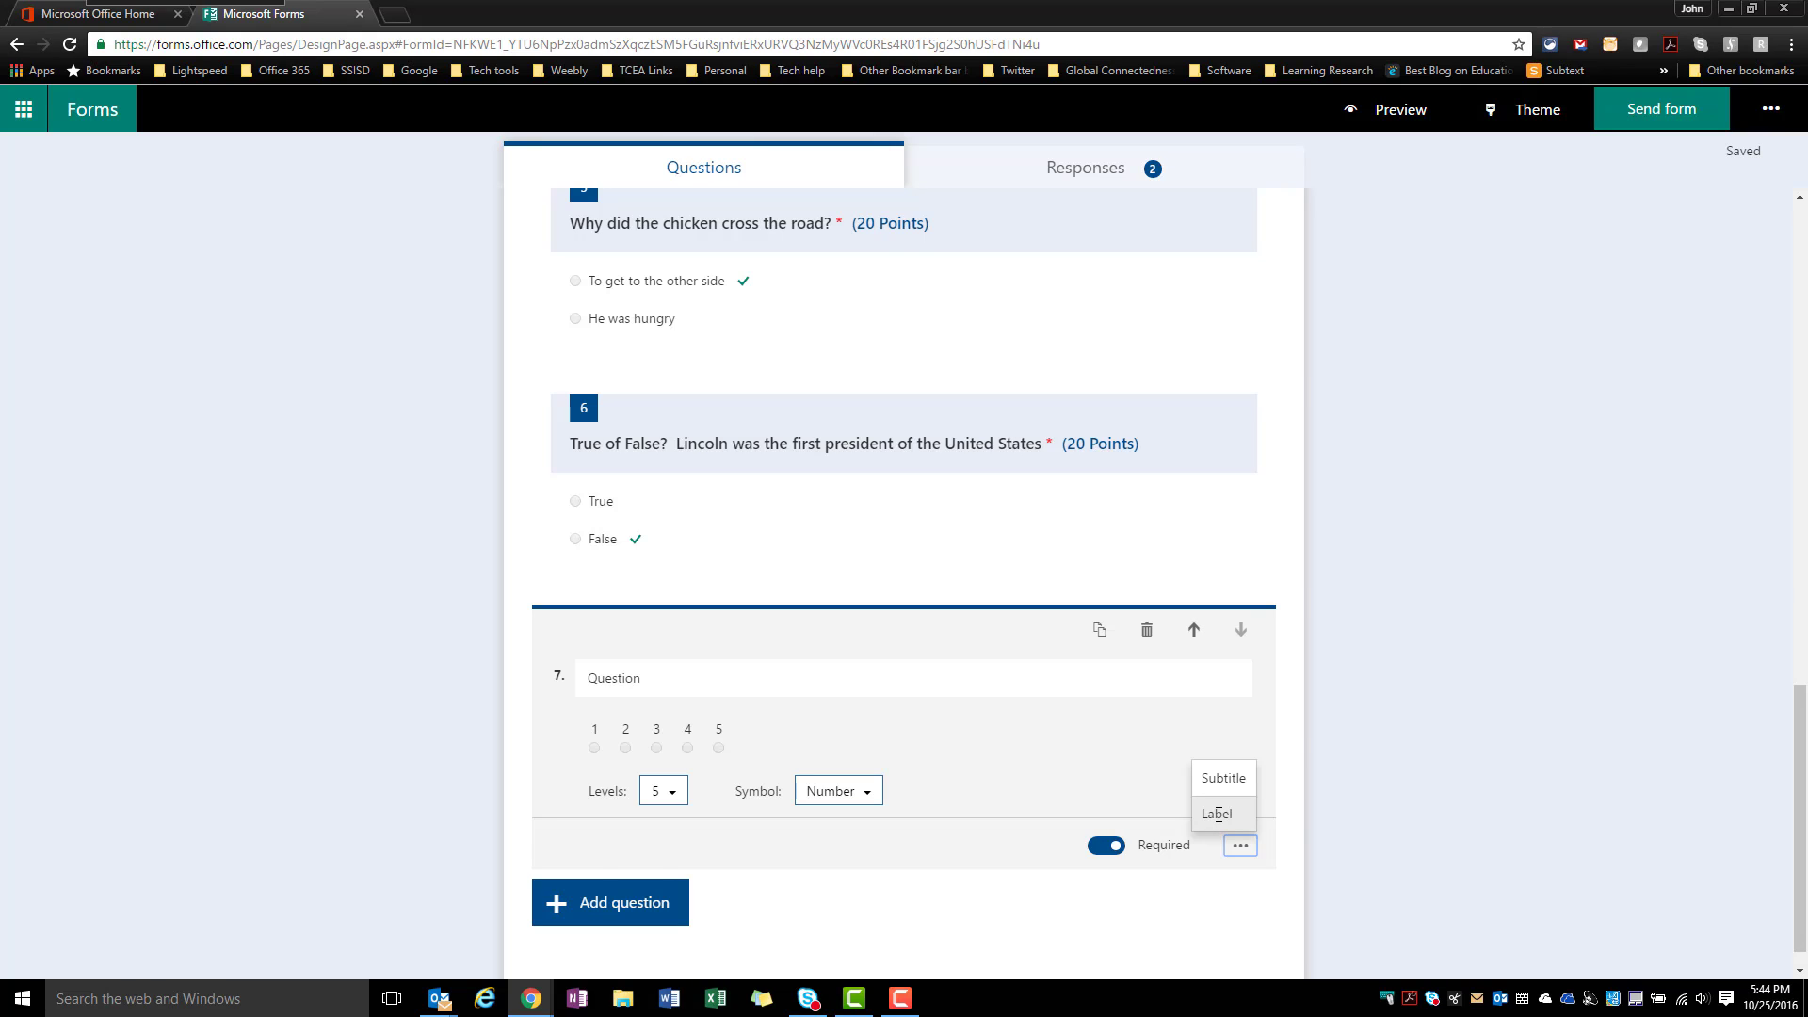
{"action": "left_click", "coordinate": [1217, 814]}
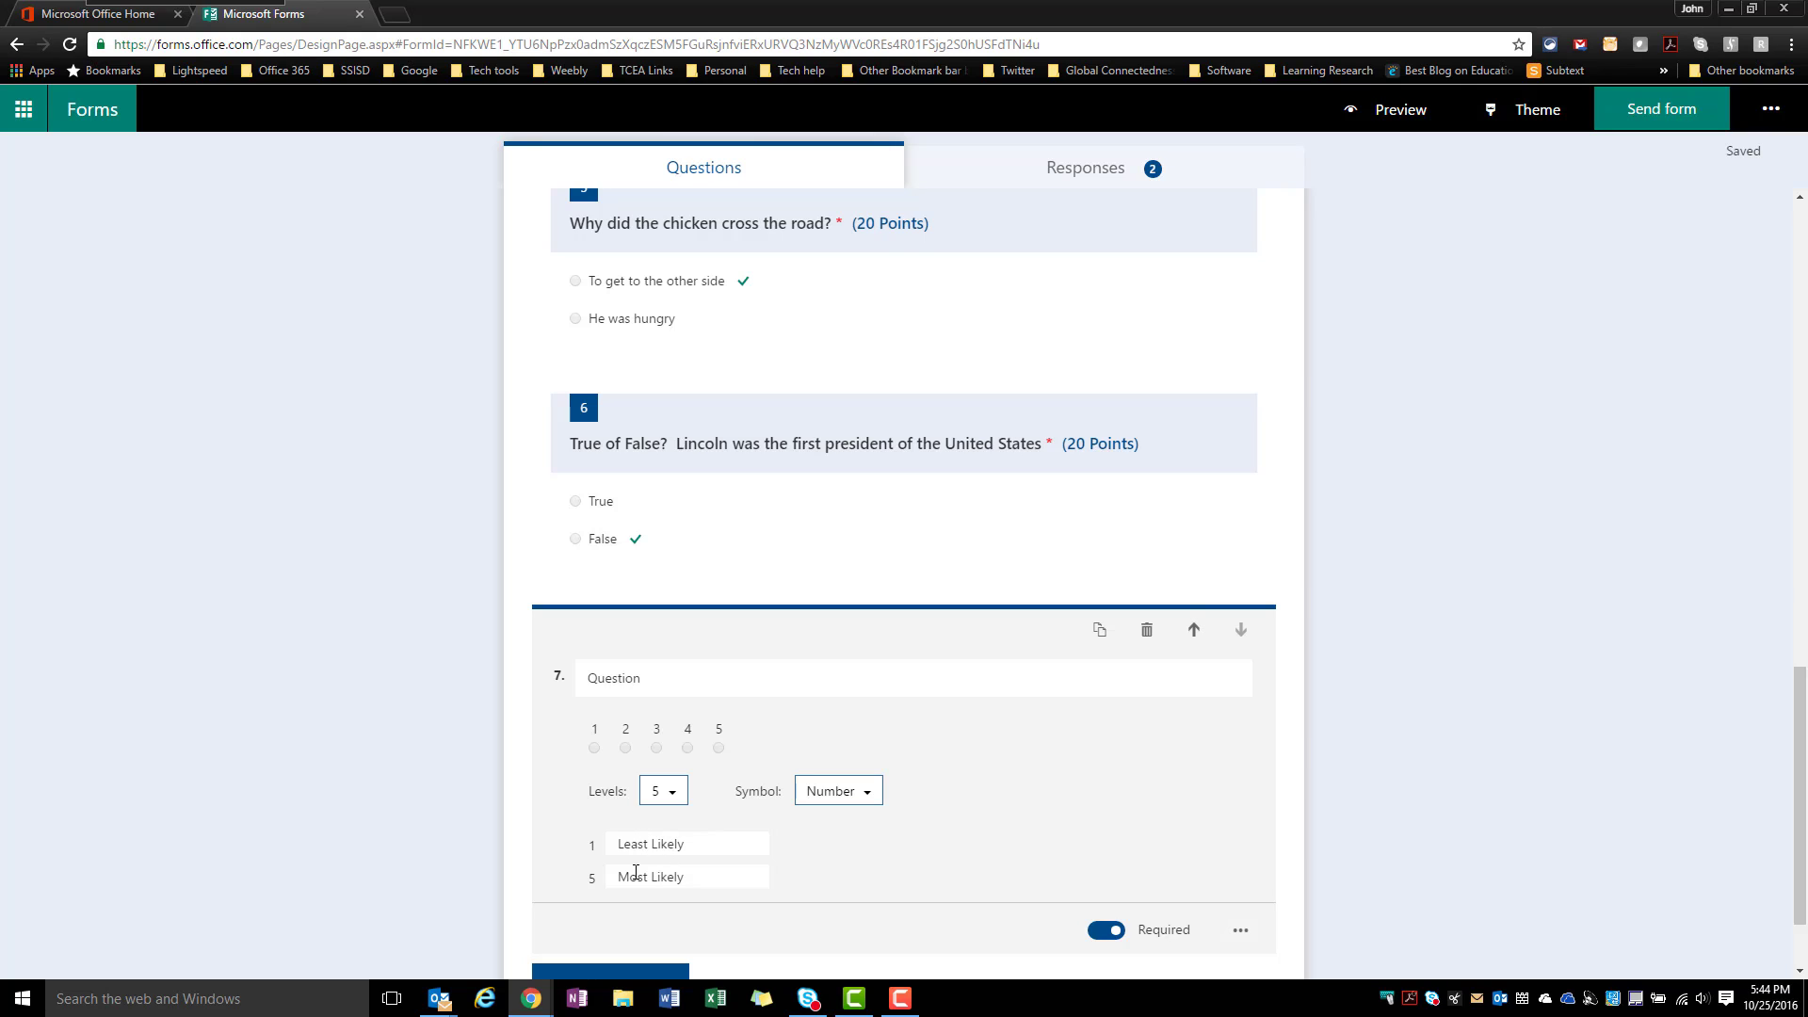
{"action": "scroll", "scroll_direction": "down", "scroll_amount": 3}
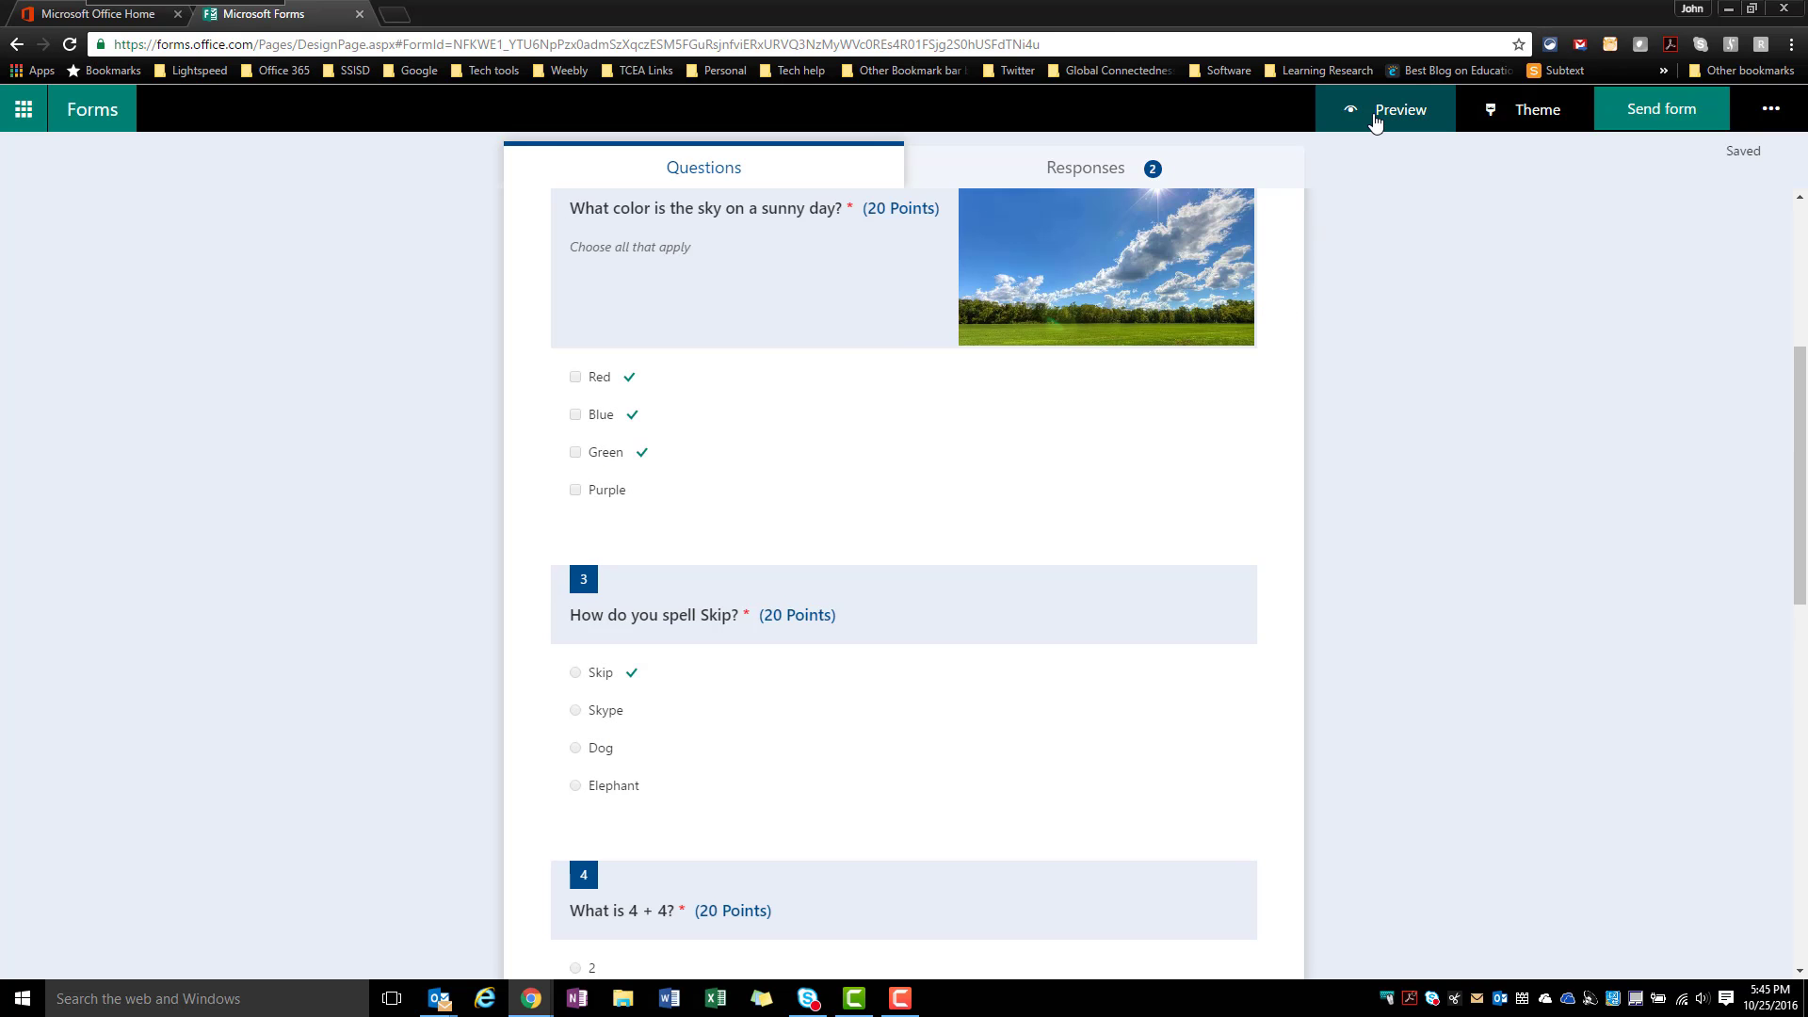
Preview the quiz and rate question 7 with a 3, then change it to 5
{"action": "left_click", "coordinate": [1402, 110]}
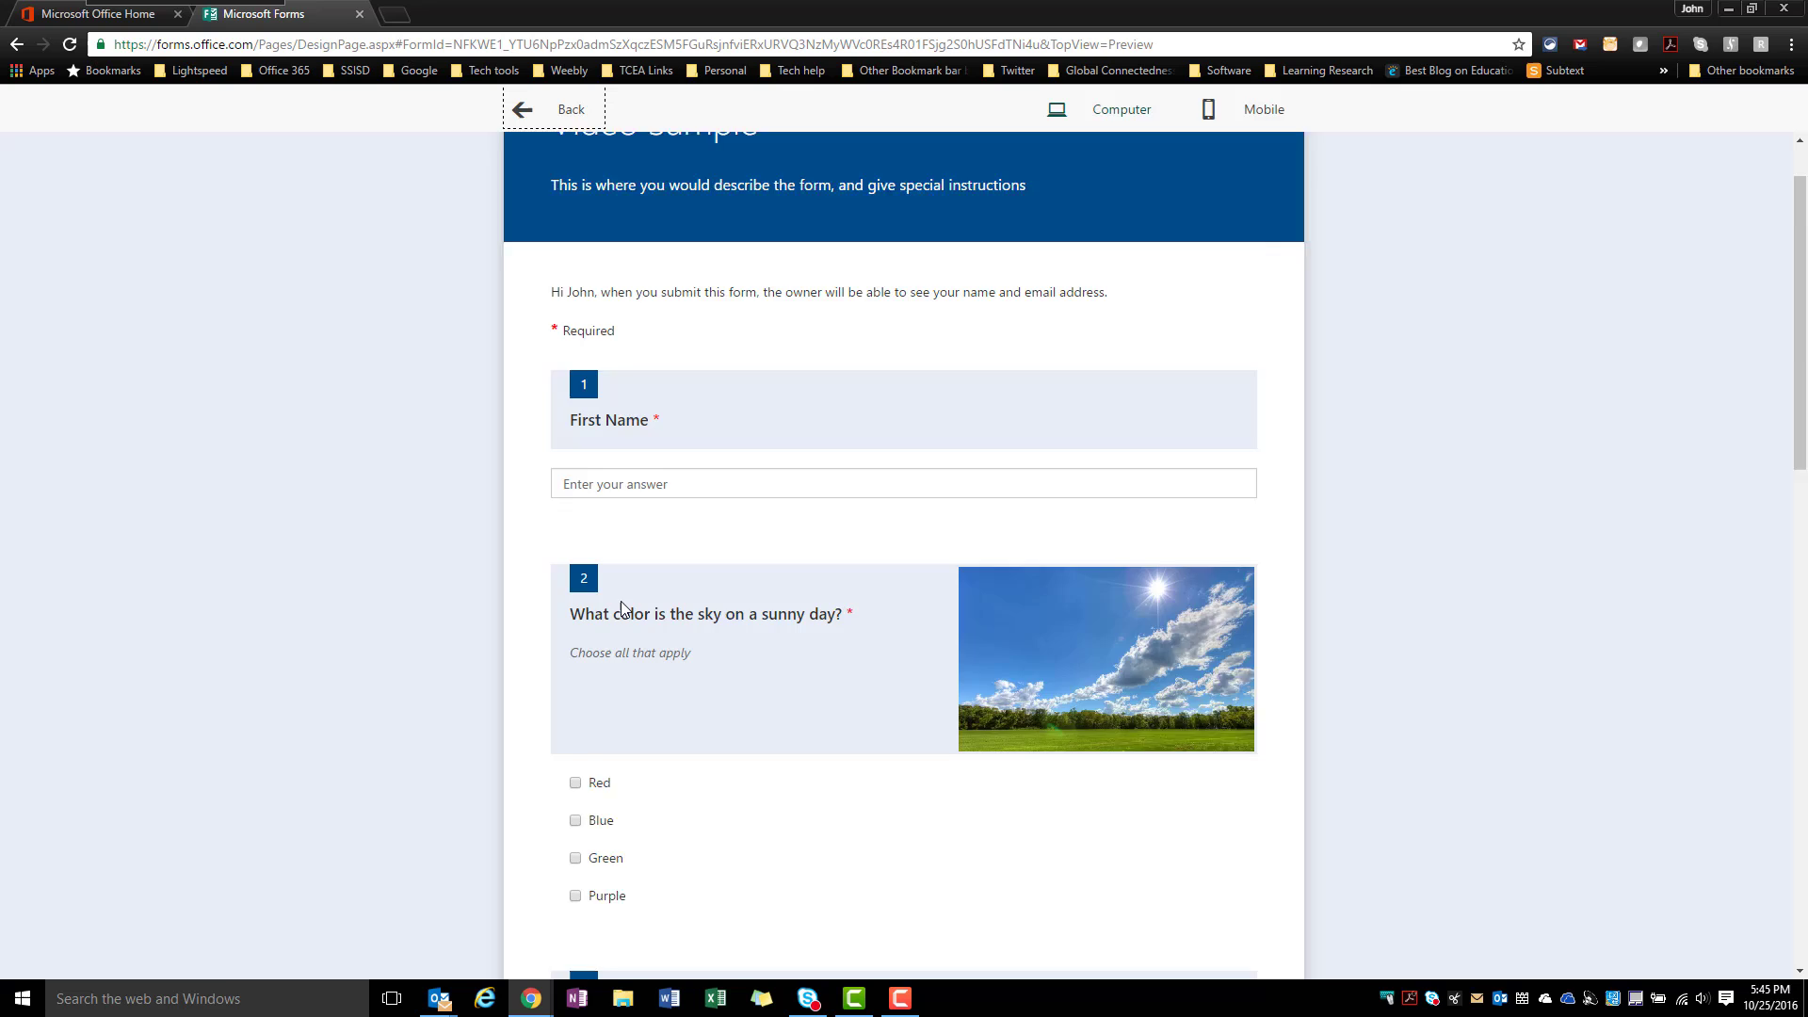
{"action": "scroll", "scroll_direction": "down", "scroll_amount": 3}
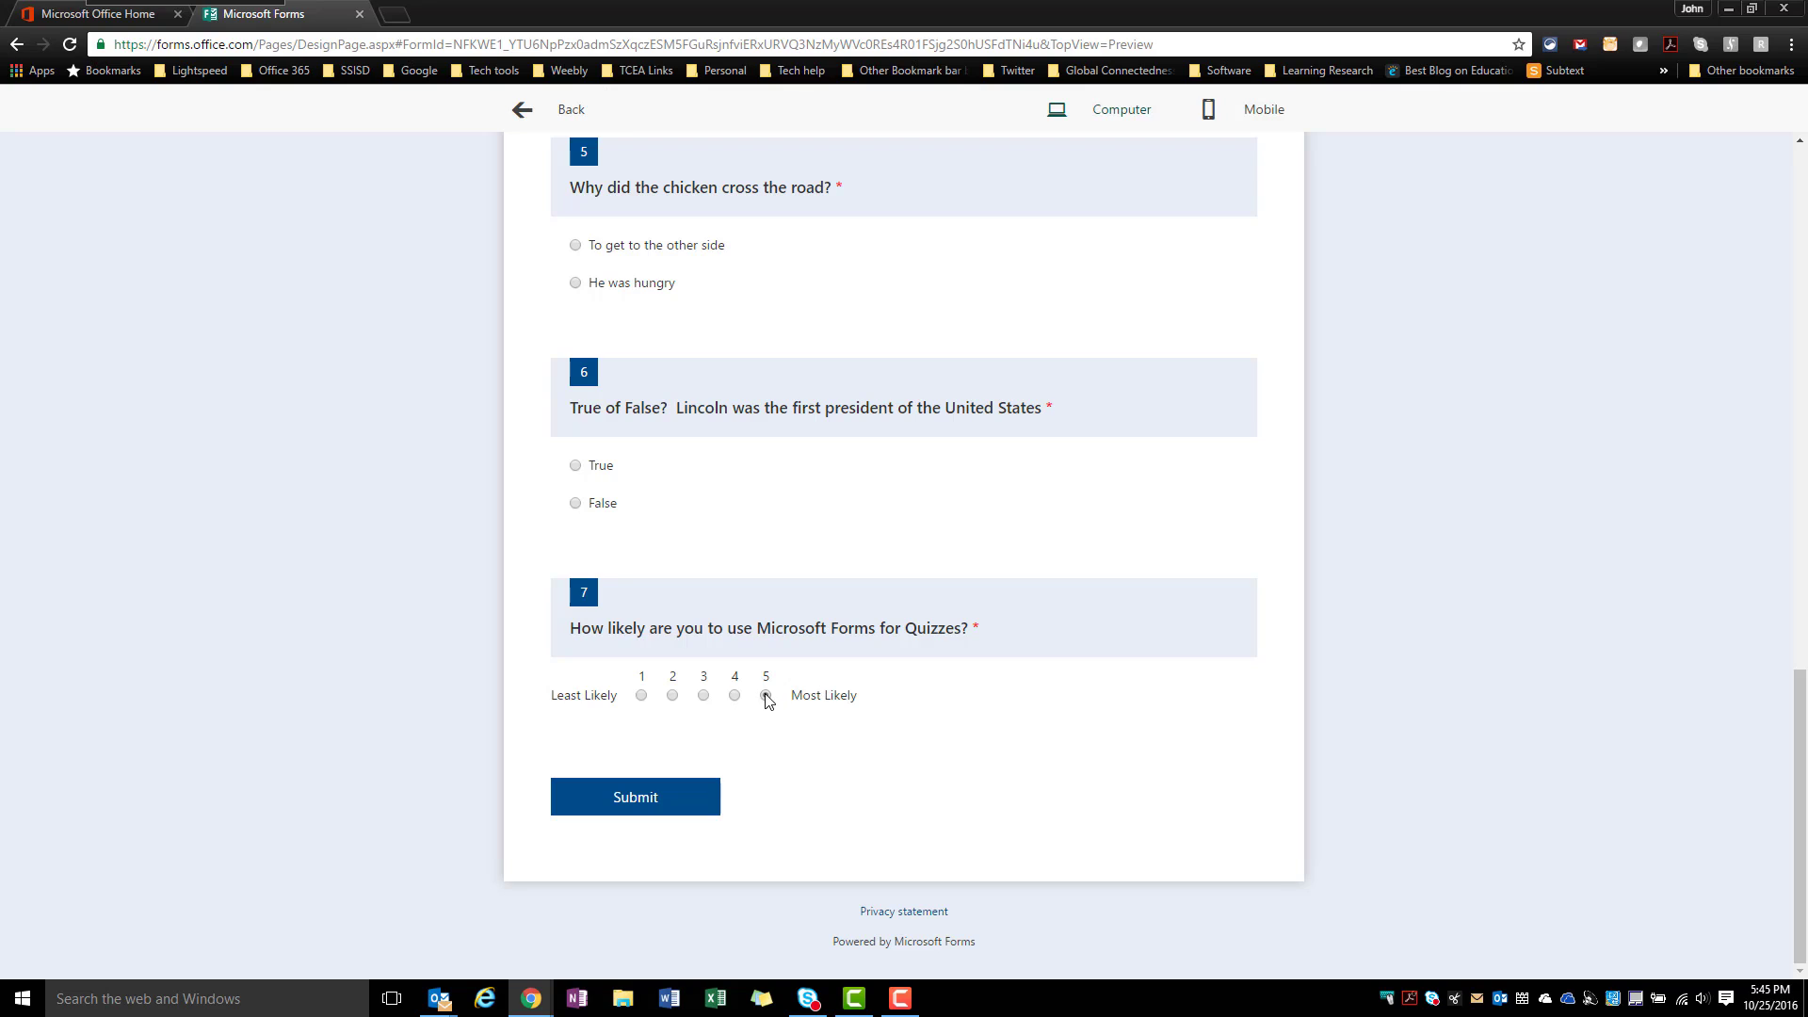
{"action": "left_click", "coordinate": [702, 695]}
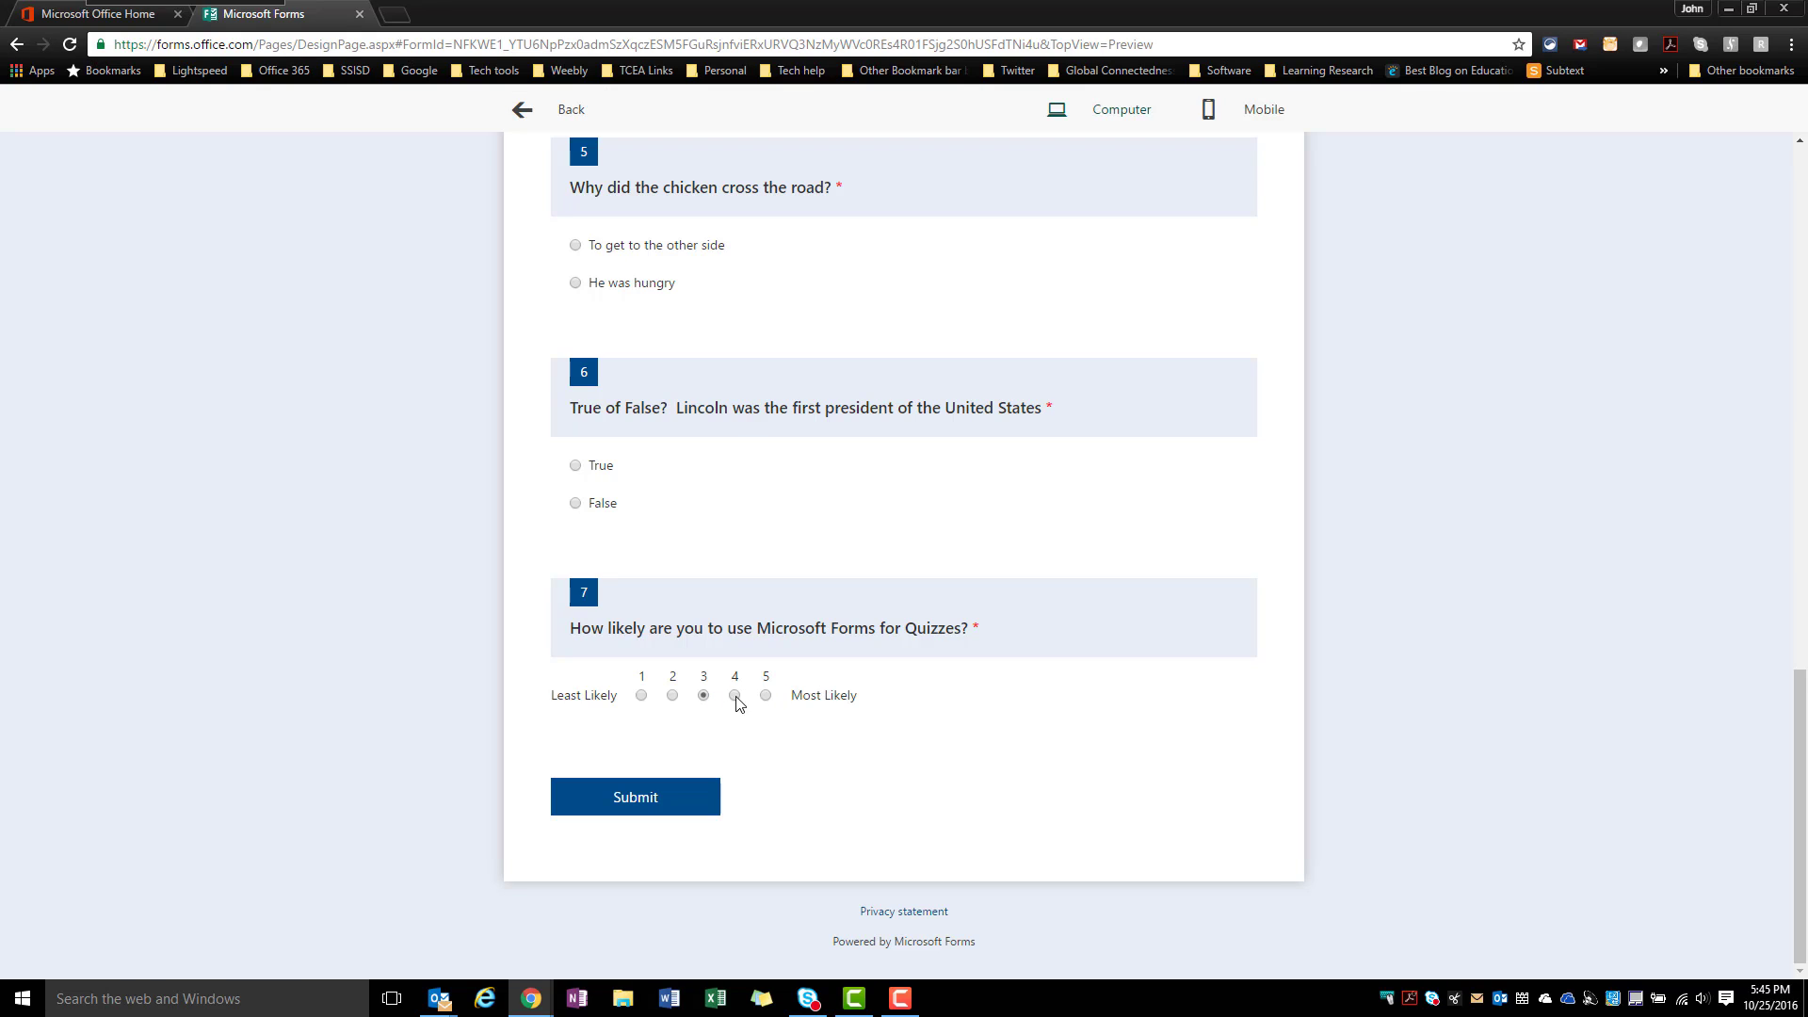
{"action": "left_click", "coordinate": [764, 695]}
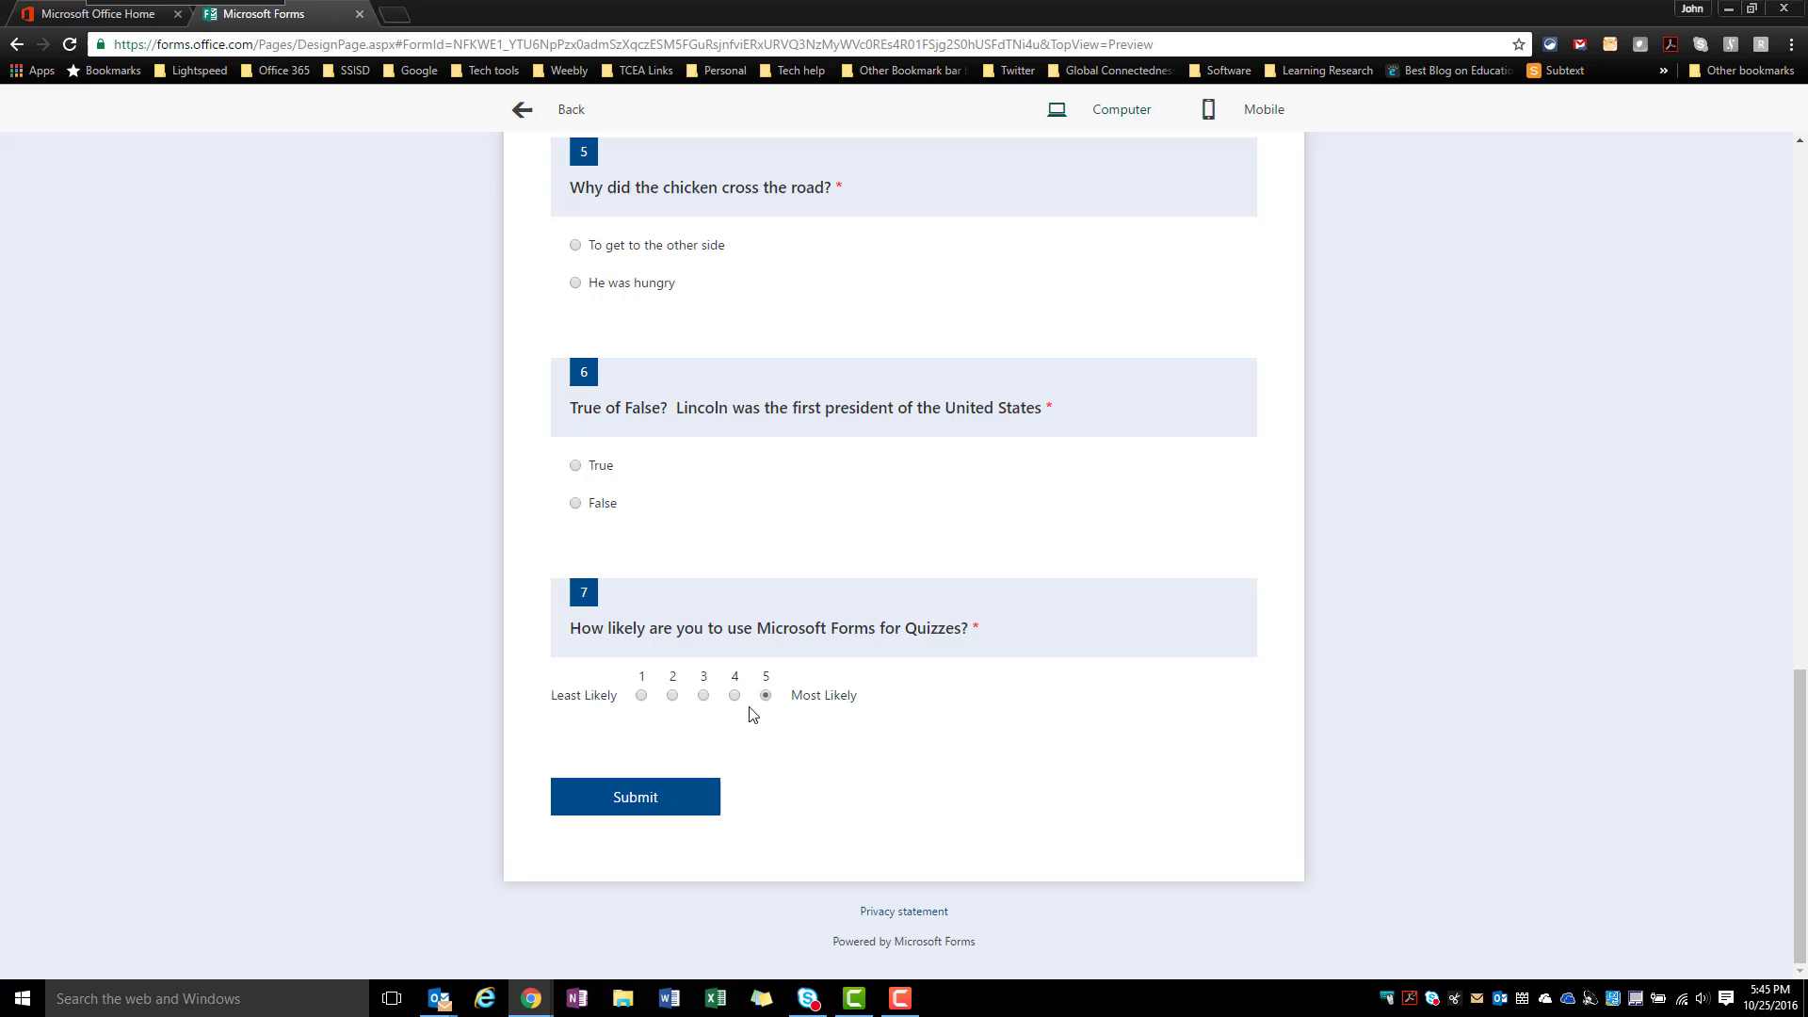
{"action": "mouse_move", "coordinate": [686, 797]}
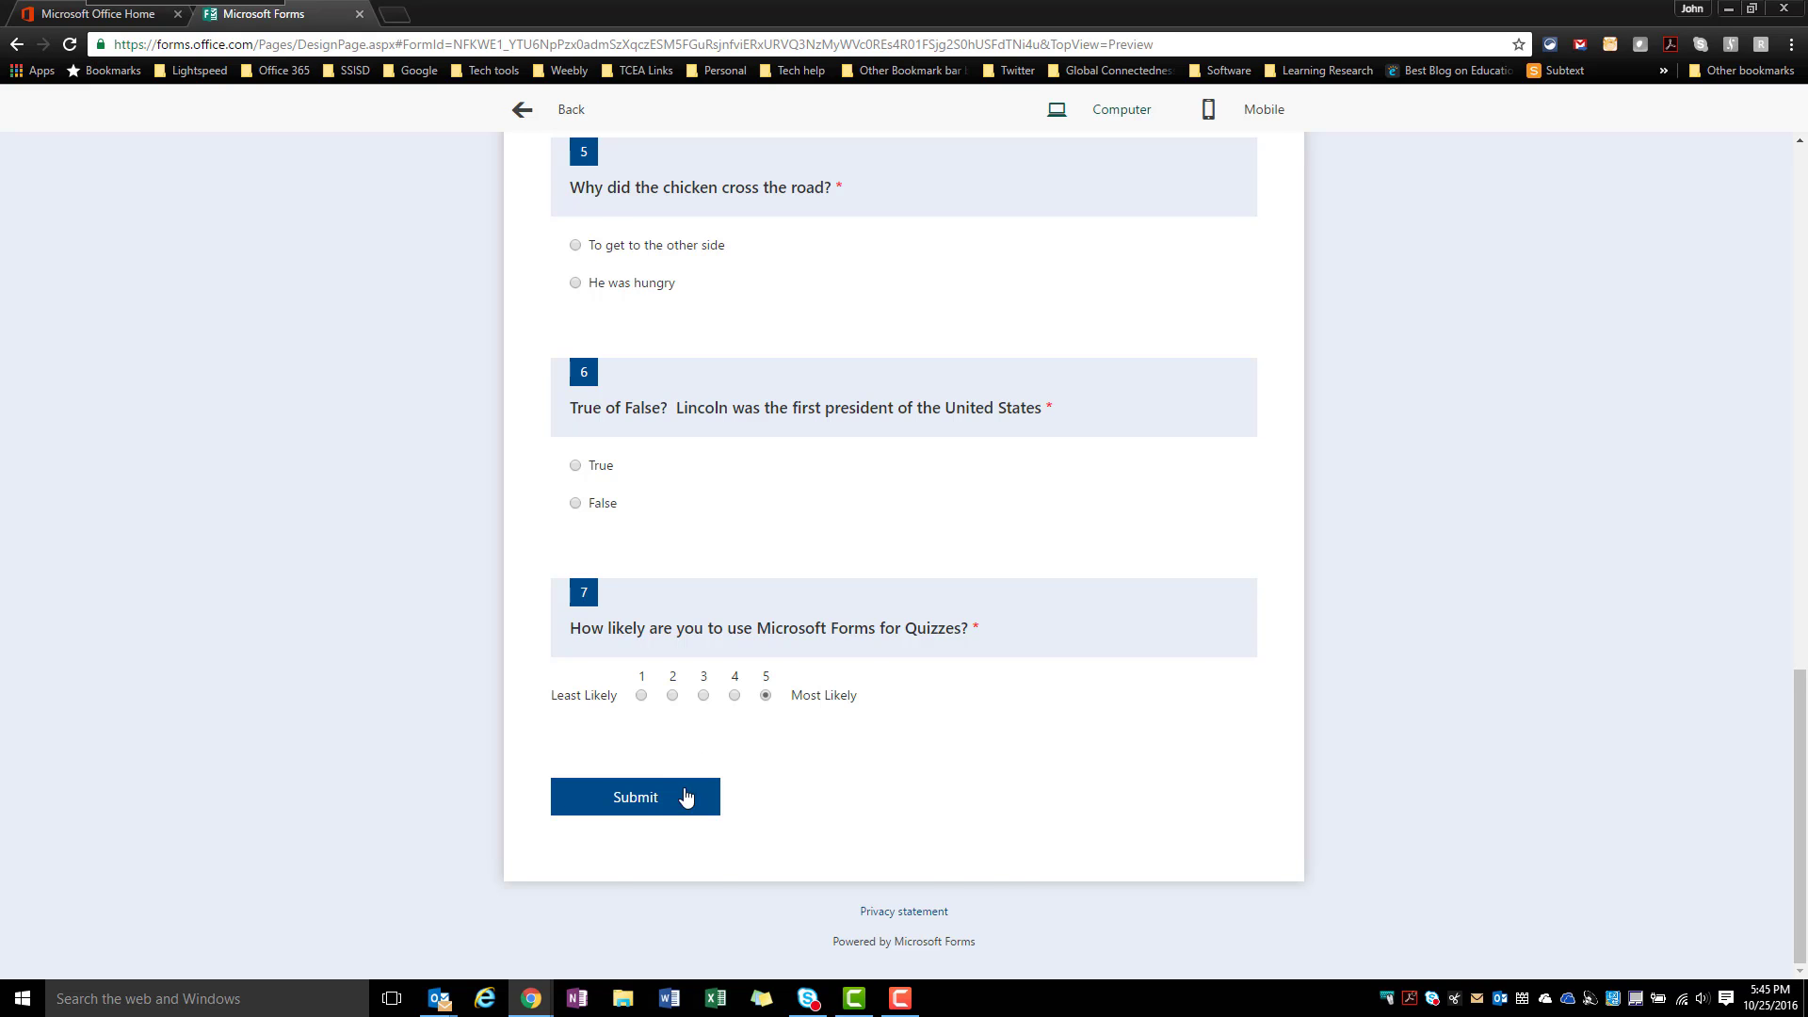